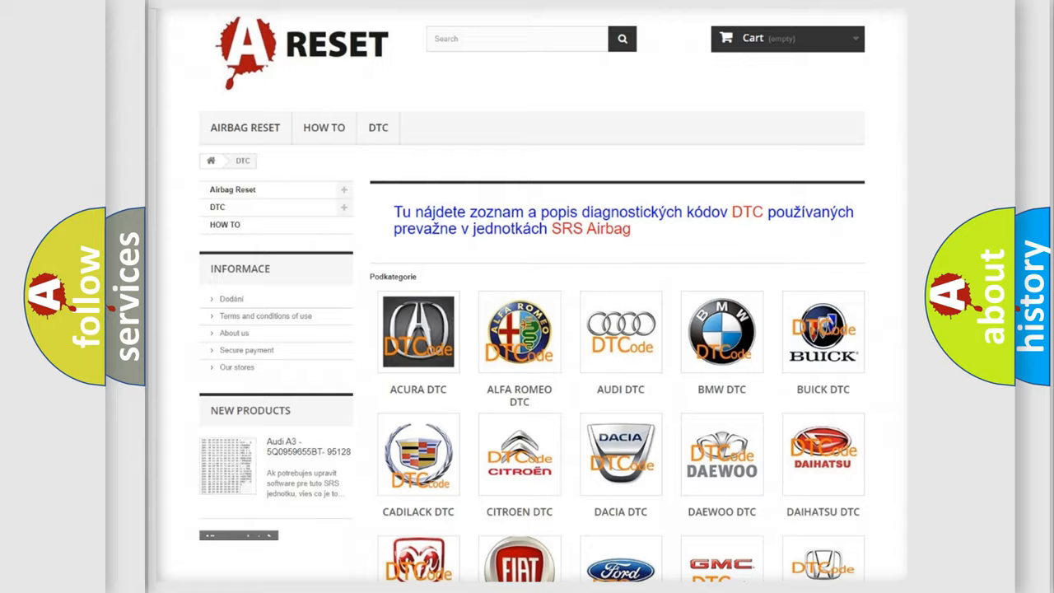
# Step: Scroll the A-RESET GMC DTC page down to the Subcategories list of B-codes
pyautogui.scroll(-3)
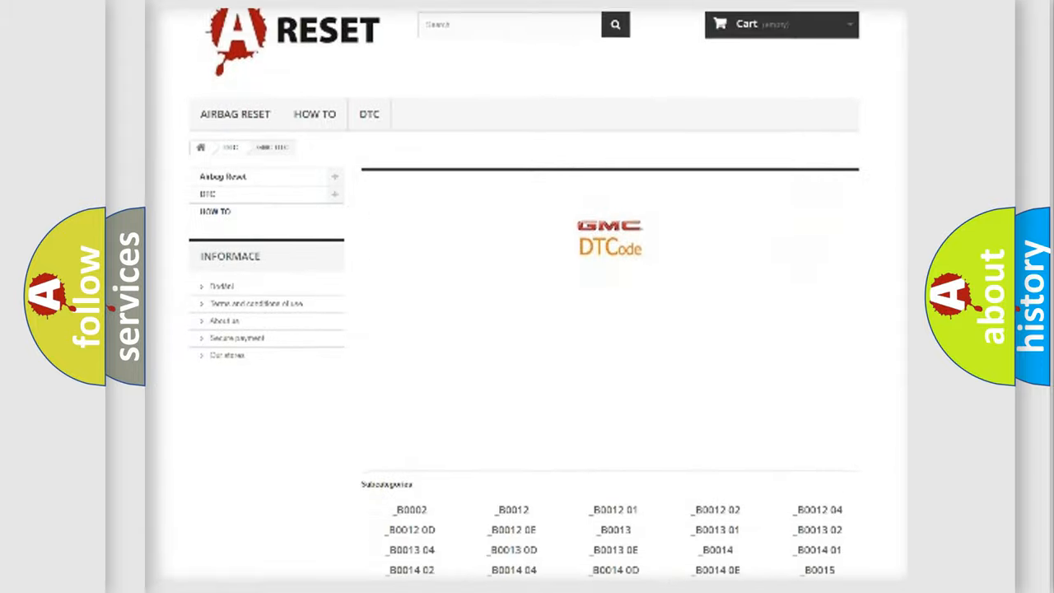
pyautogui.scroll(-3)
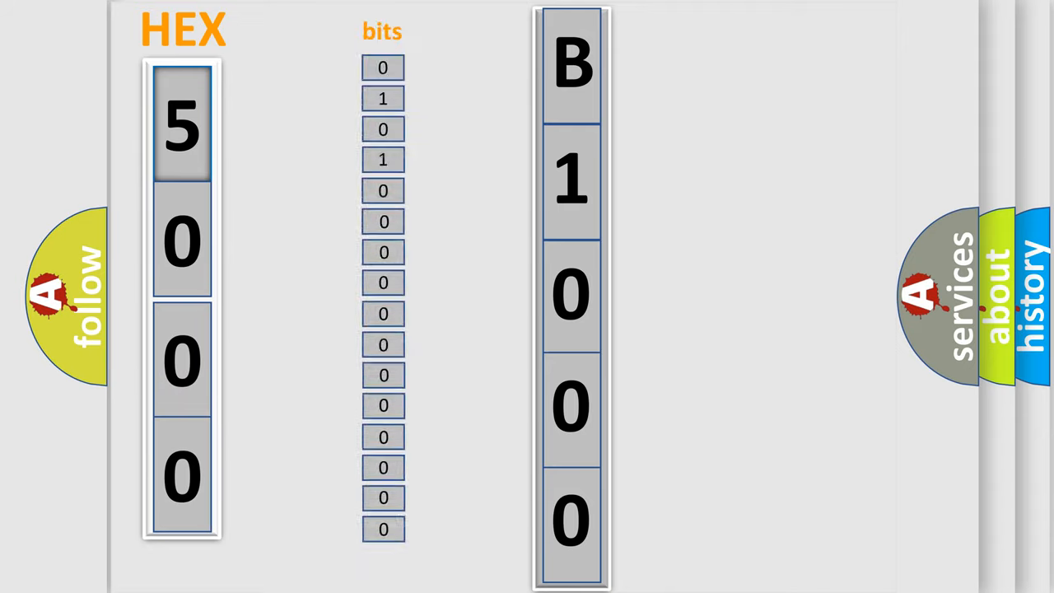
# Step: Advance to the slide converting hex 5000 into bits and decoding it as B1000
pyautogui.click(181, 124)
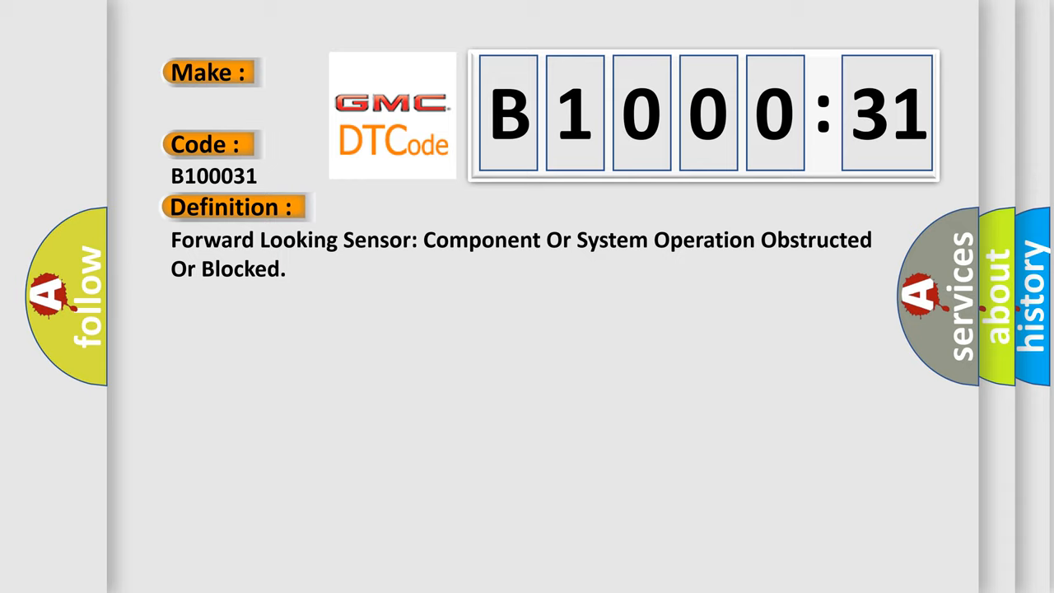
# Step: Reveal the B1000:31 description: the C-CM detects an obstructed or blocked sensor
pyautogui.click(429, 206)
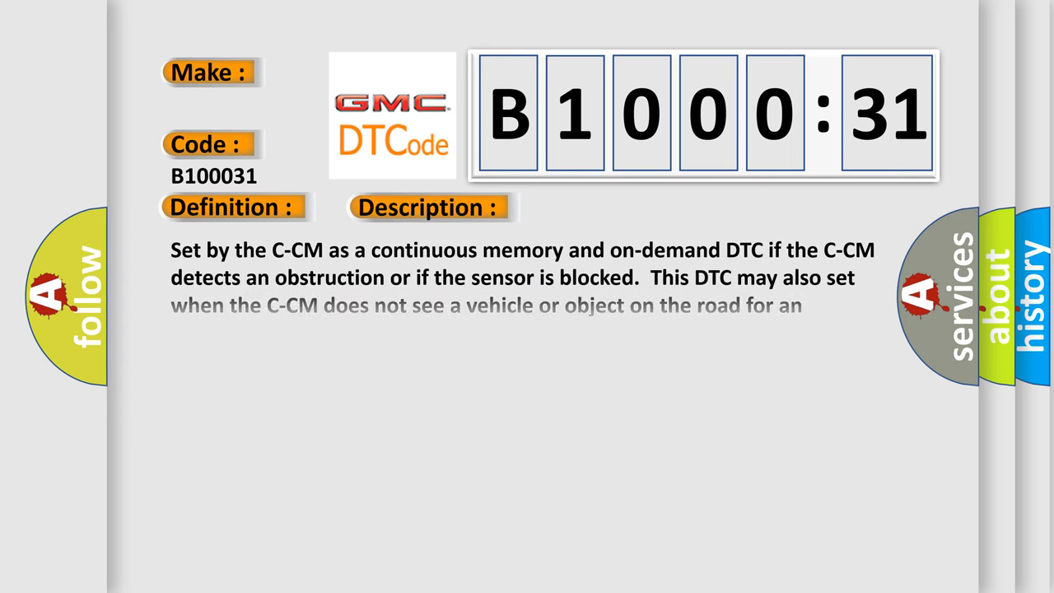